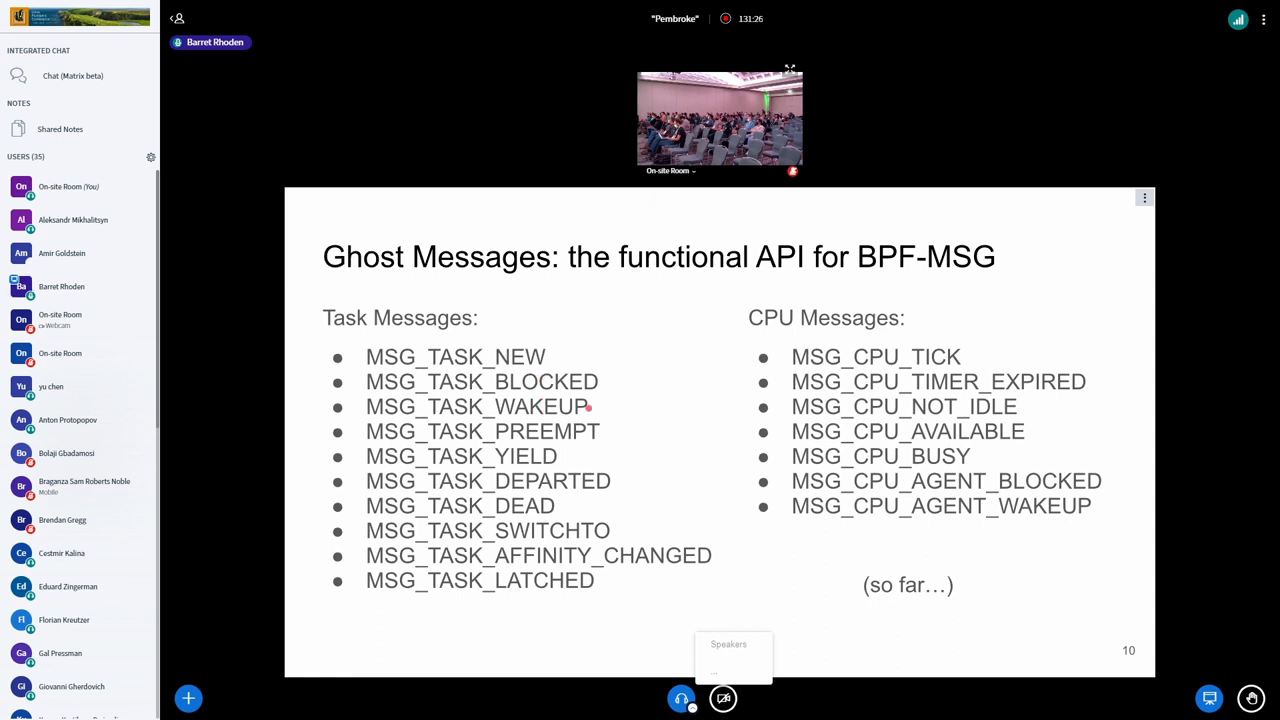
{"action": "mouse_move", "coordinate": [678, 412]}
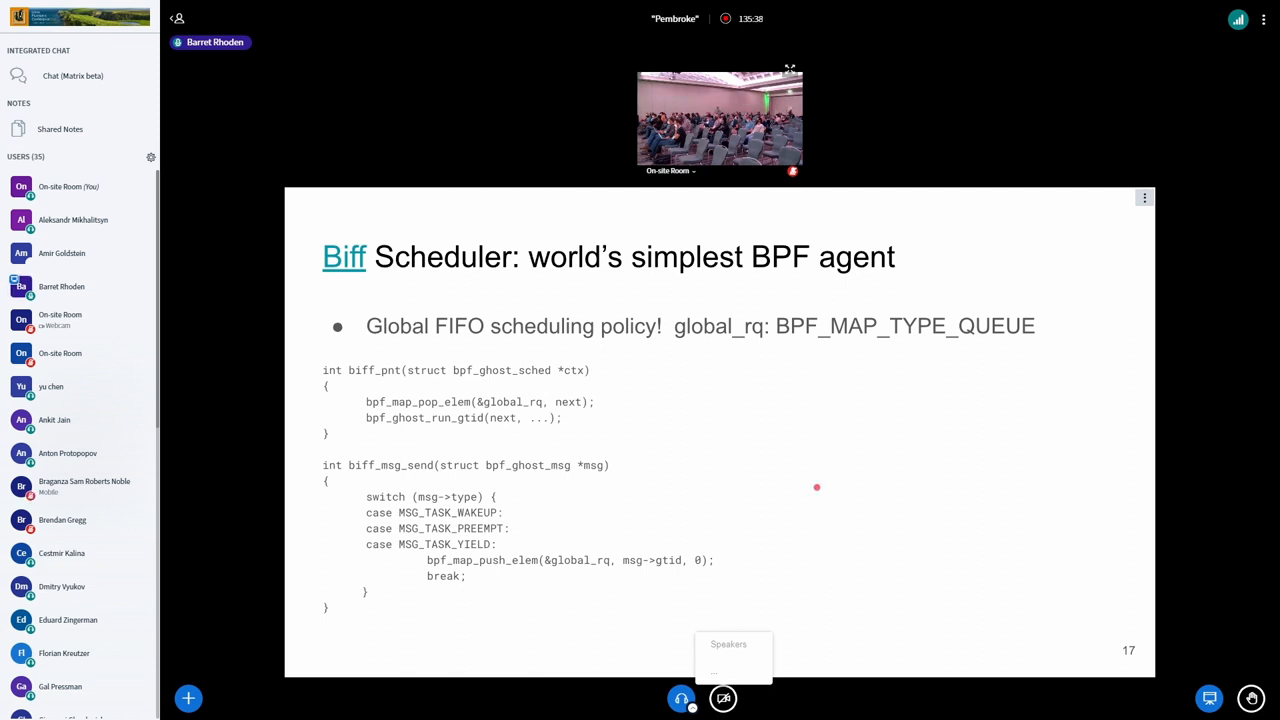
{"action": "mouse_move", "coordinate": [852, 380]}
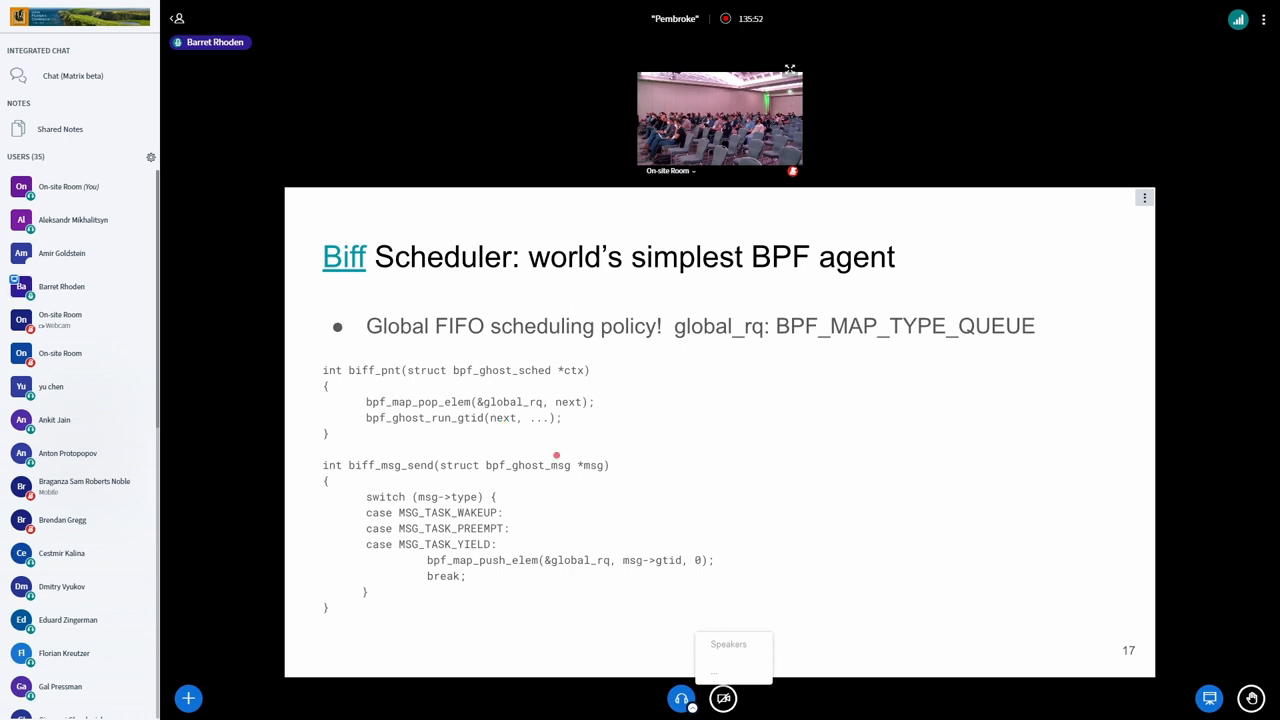
{"action": "mouse_move", "coordinate": [408, 468]}
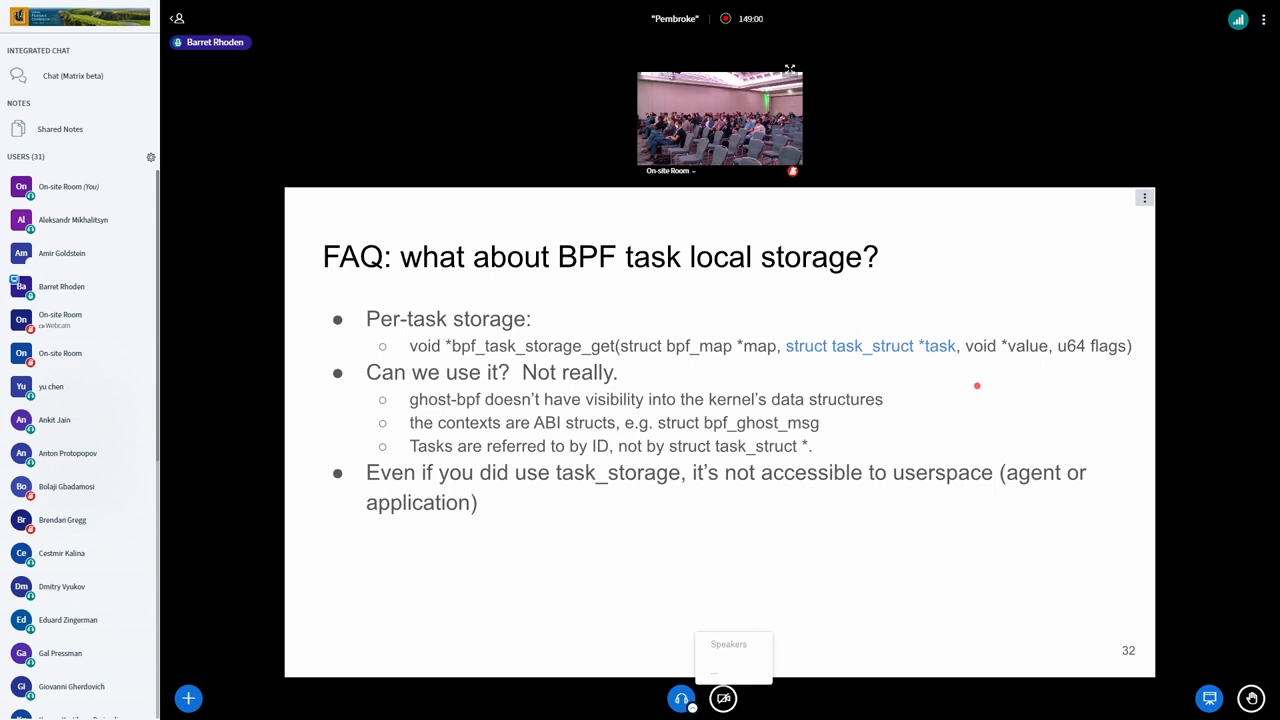
{"action": "mouse_move", "coordinate": [888, 400]}
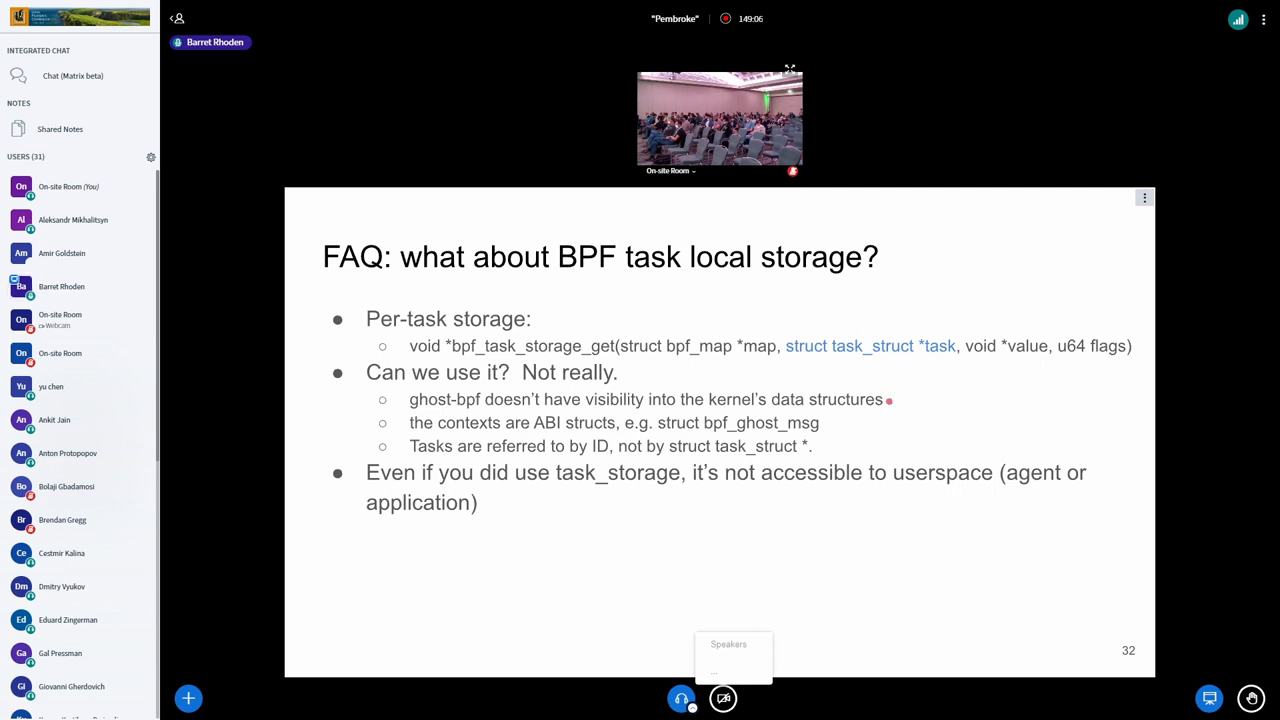